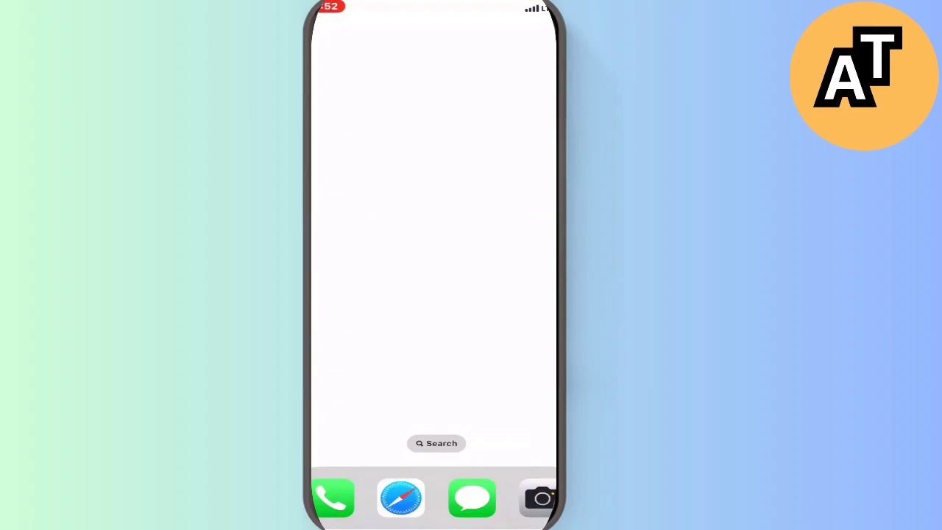
# Launch Snapchat from the Home Screen to its camera screen.
pyautogui.click(436, 443)
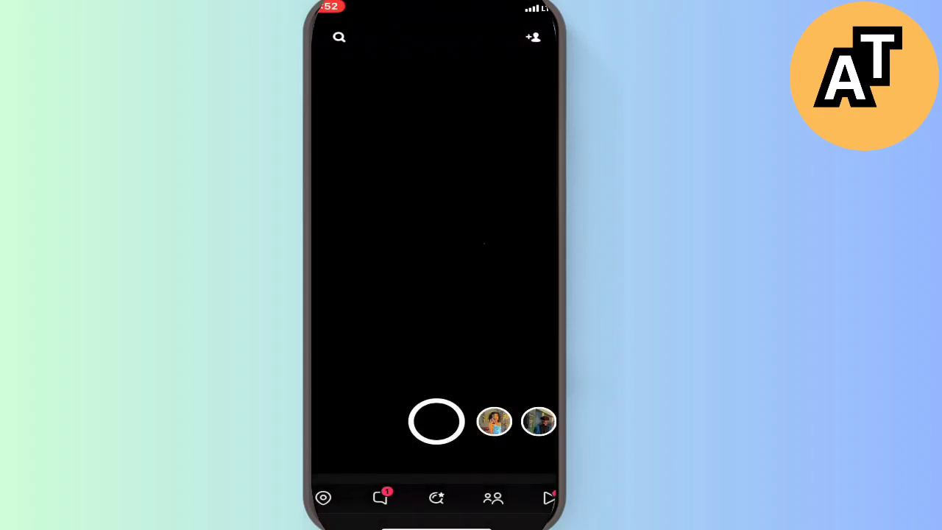
# Go from the profile to the Snapchat Settings screen.
pyautogui.click(380, 498)
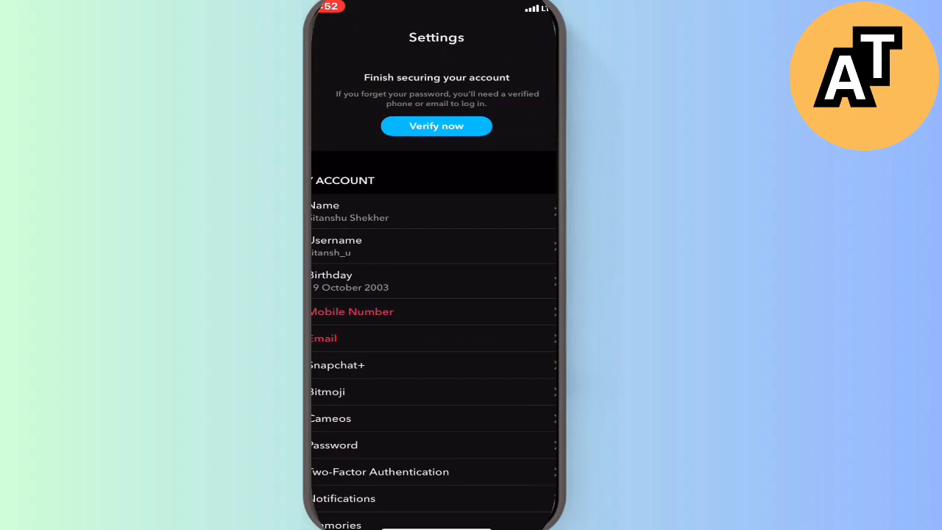
# Scroll to the bottom of Settings and choose Log Out to get the confirmation prompt.
pyautogui.scroll(-3)
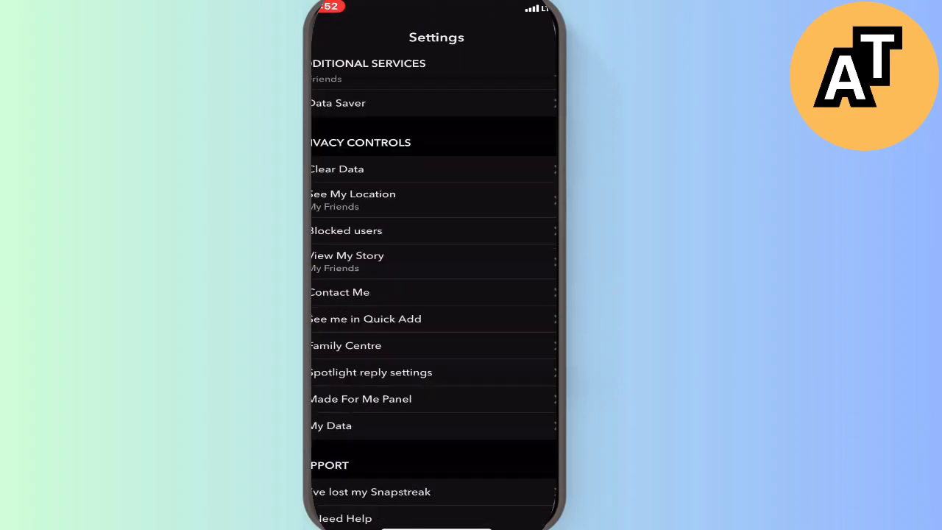
pyautogui.scroll(-3)
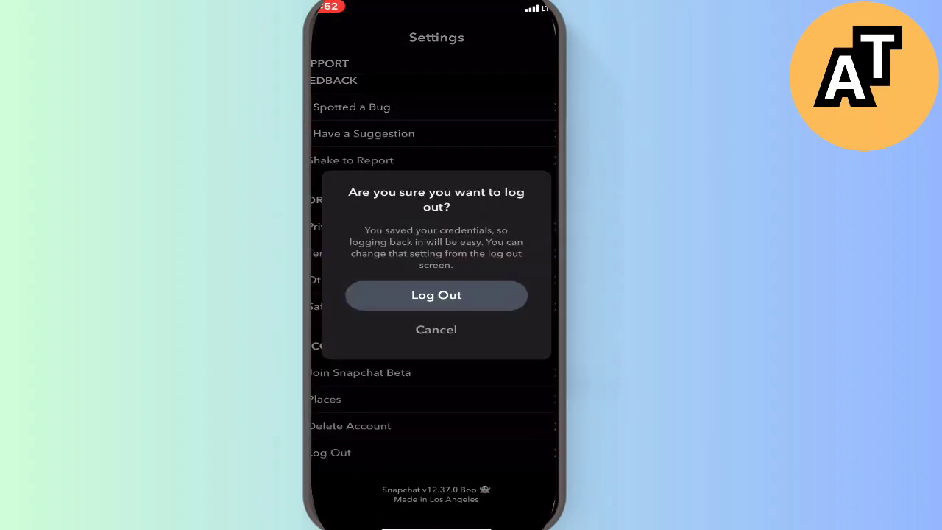
# Confirm Log Out, then start logging back in with the saved account.
pyautogui.click(436, 295)
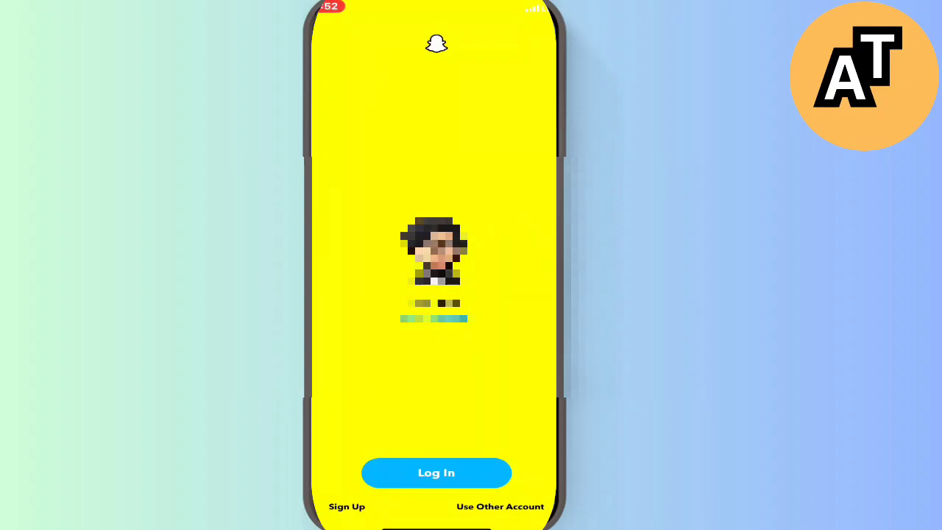
pyautogui.click(435, 473)
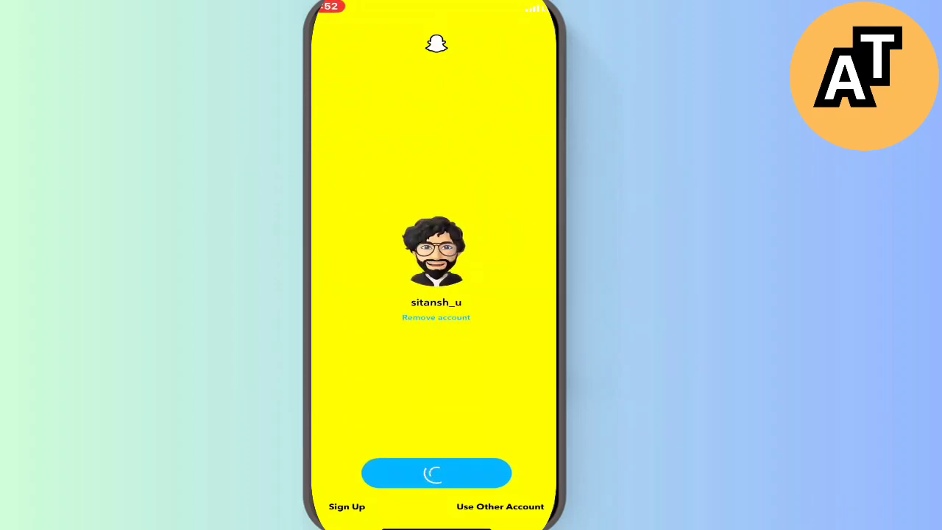